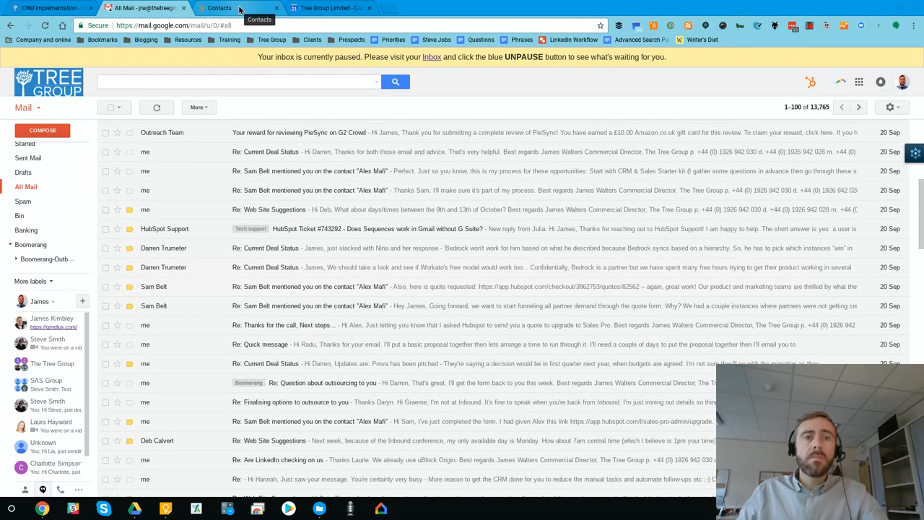
# Step: Switch from Gmail to the HubSpot Contacts tab
pyautogui.click(226, 8)
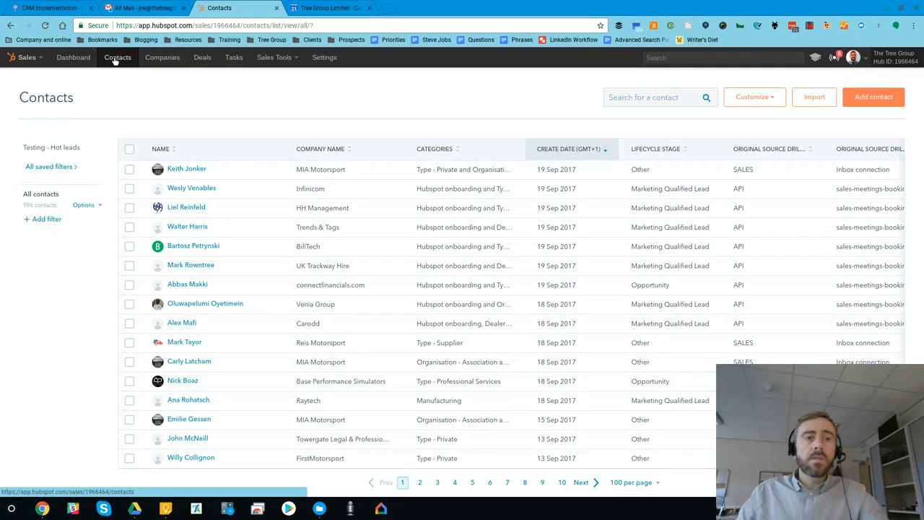
pyautogui.moveTo(325, 178)
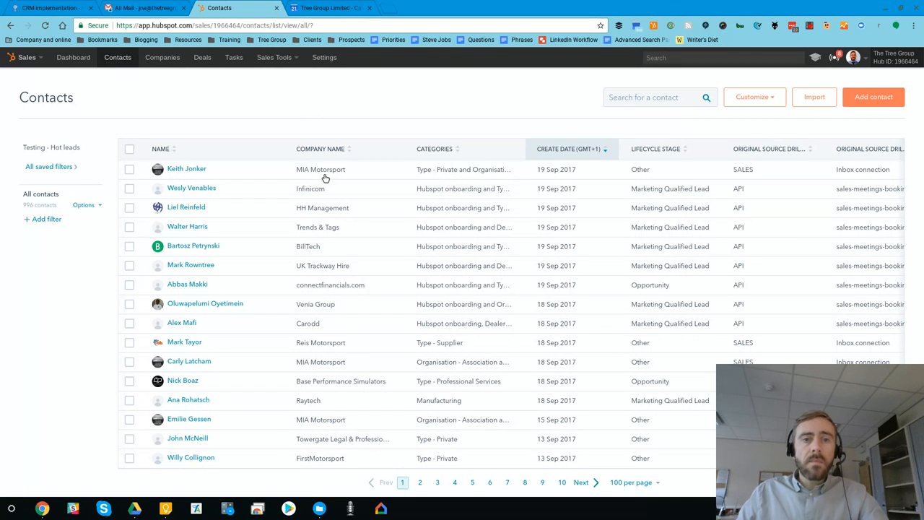
pyautogui.moveTo(340, 282)
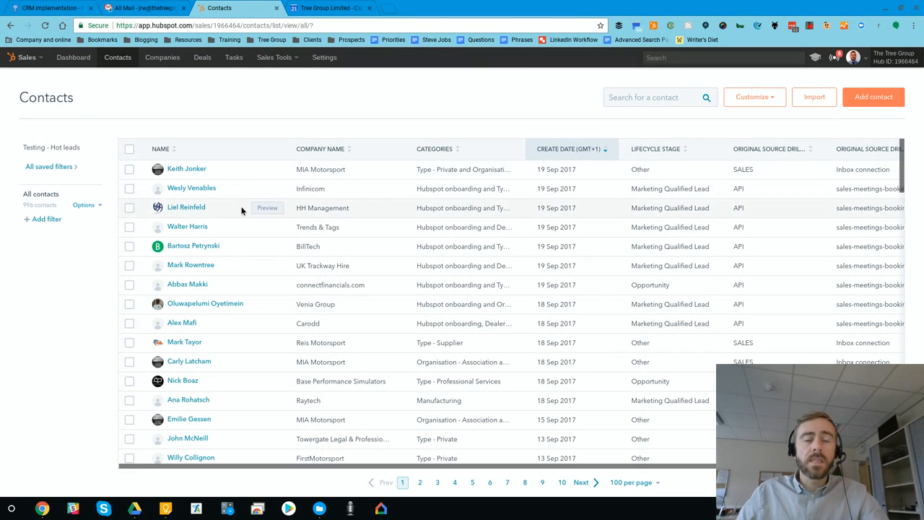
pyautogui.moveTo(340, 117)
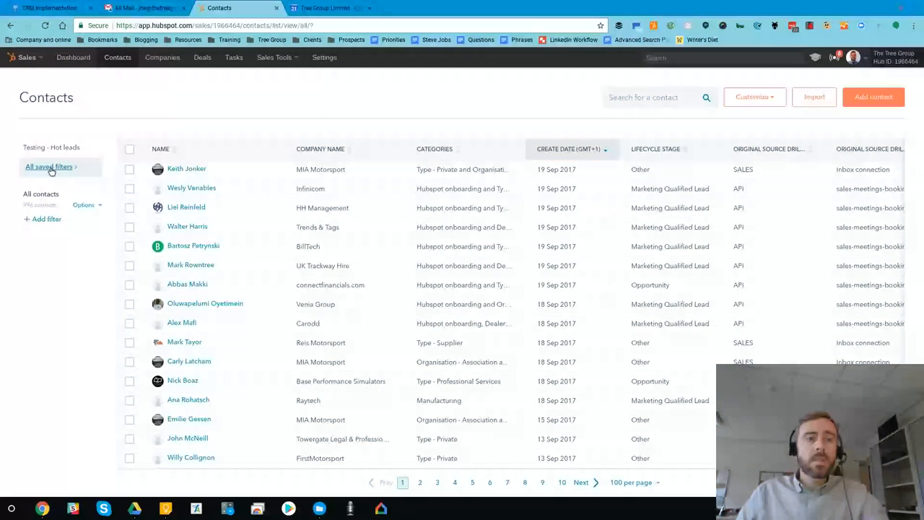
# Step: Browse all saved contact filters and open the 'Testing - Hot leads' view
pyautogui.click(49, 168)
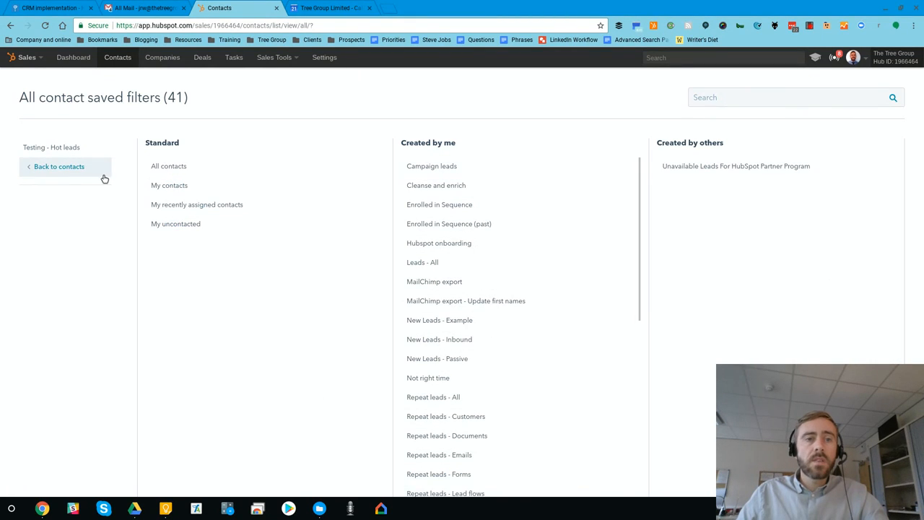
pyautogui.moveTo(445, 174)
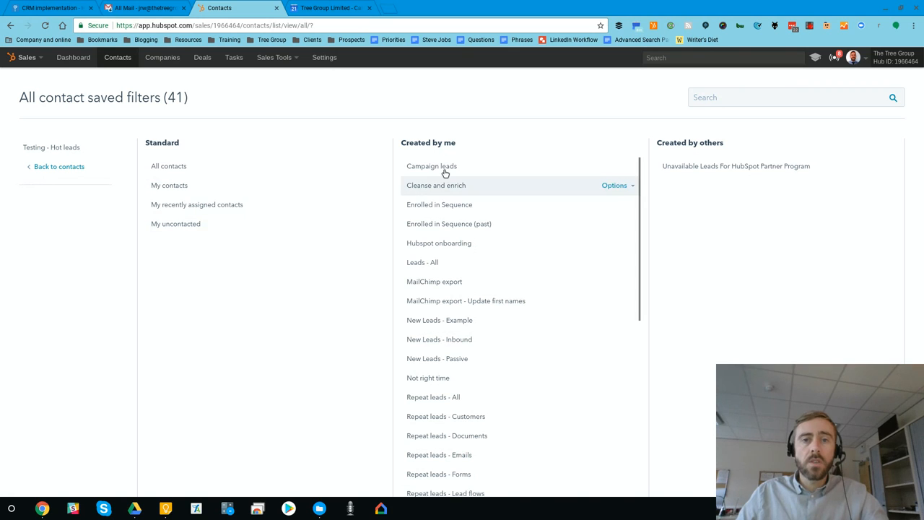
pyautogui.moveTo(479, 262)
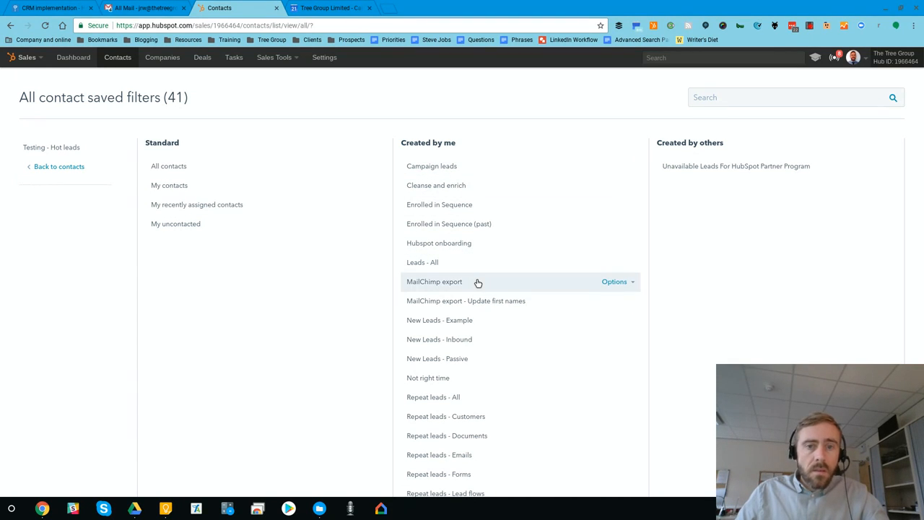
pyautogui.scroll(-3)
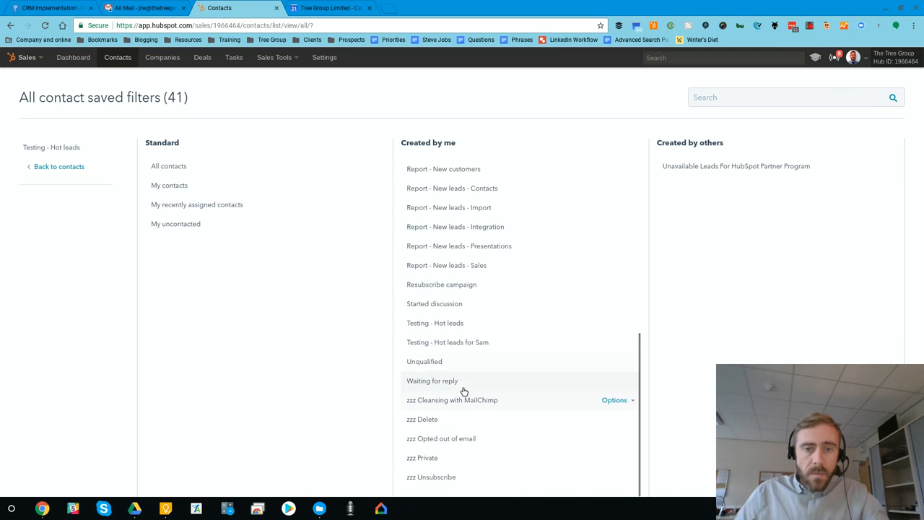
pyautogui.click(436, 323)
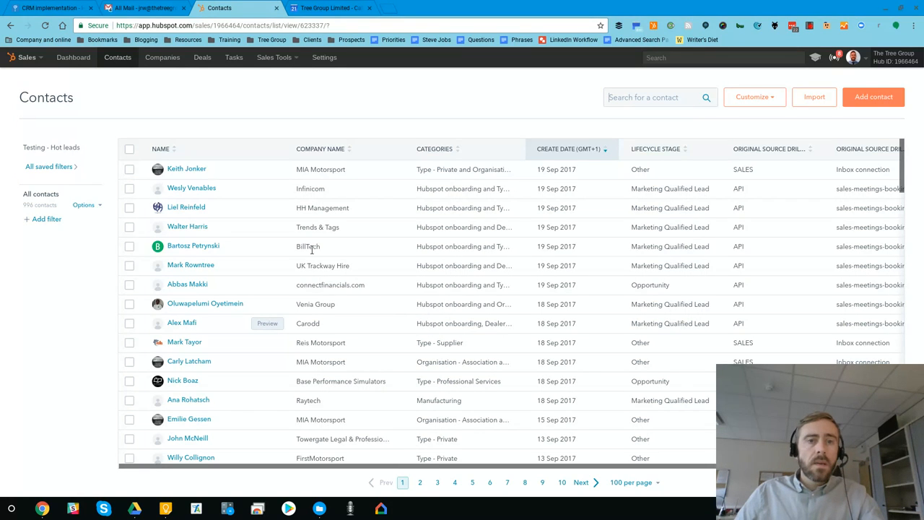
pyautogui.moveTo(298, 237)
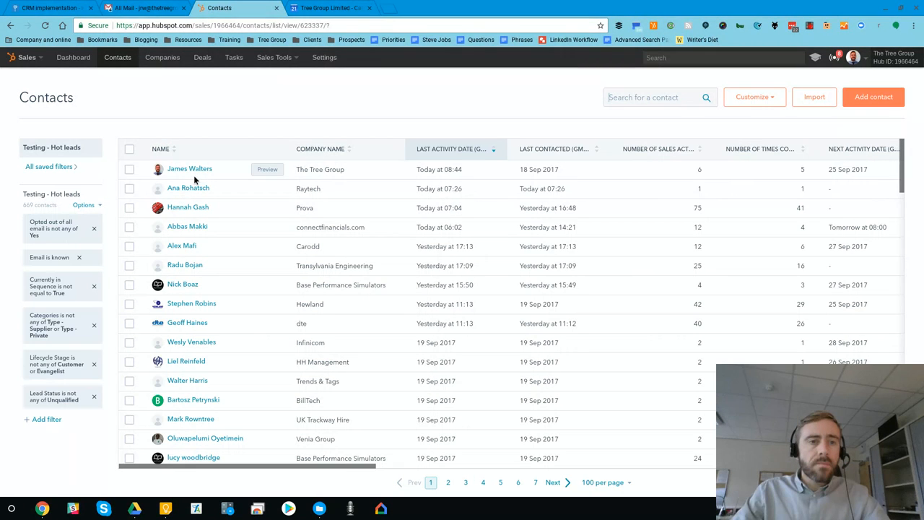
pyautogui.click(659, 97)
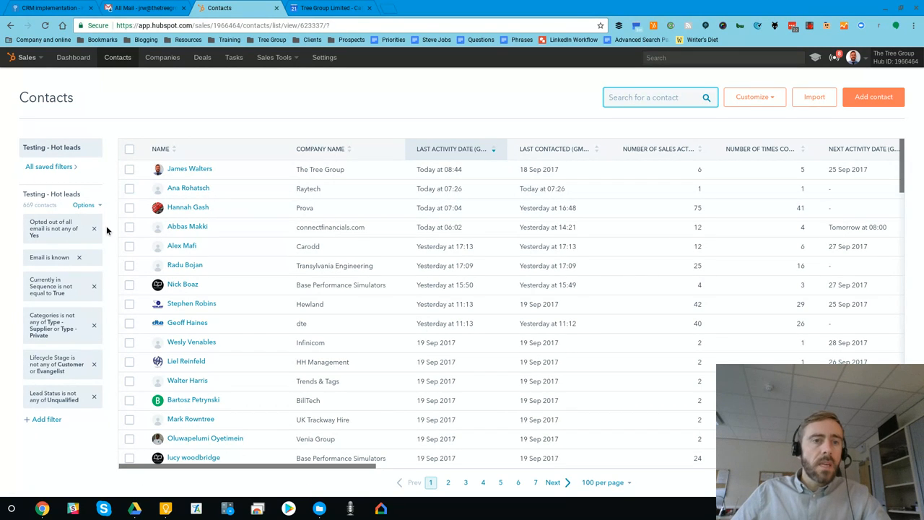
pyautogui.moveTo(99, 233)
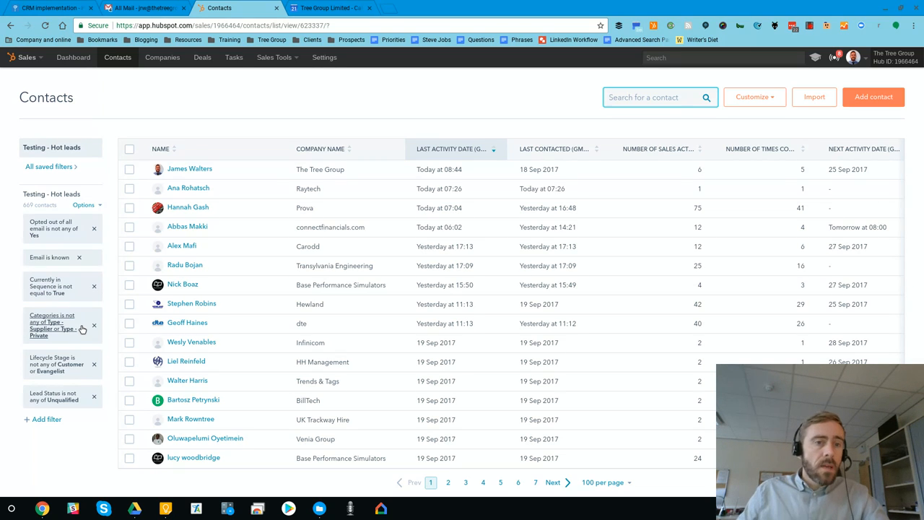
pyautogui.moveTo(74, 333)
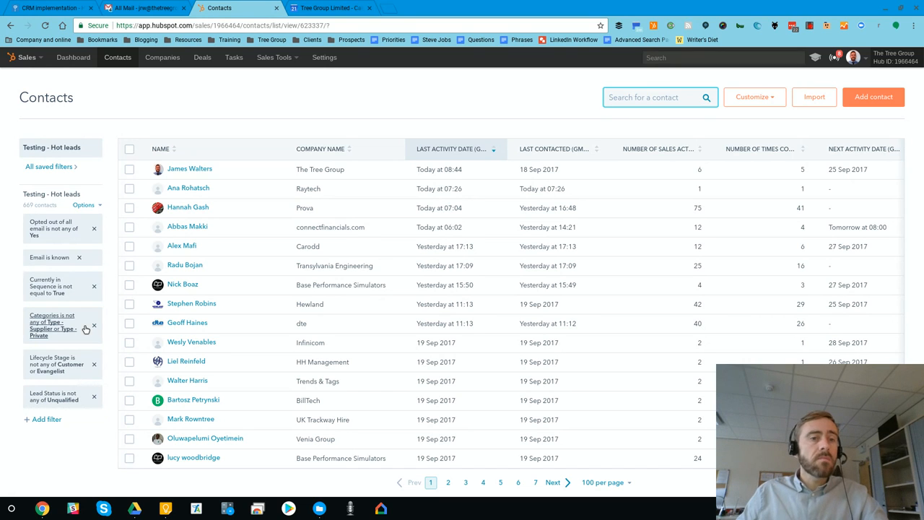
pyautogui.moveTo(62, 318)
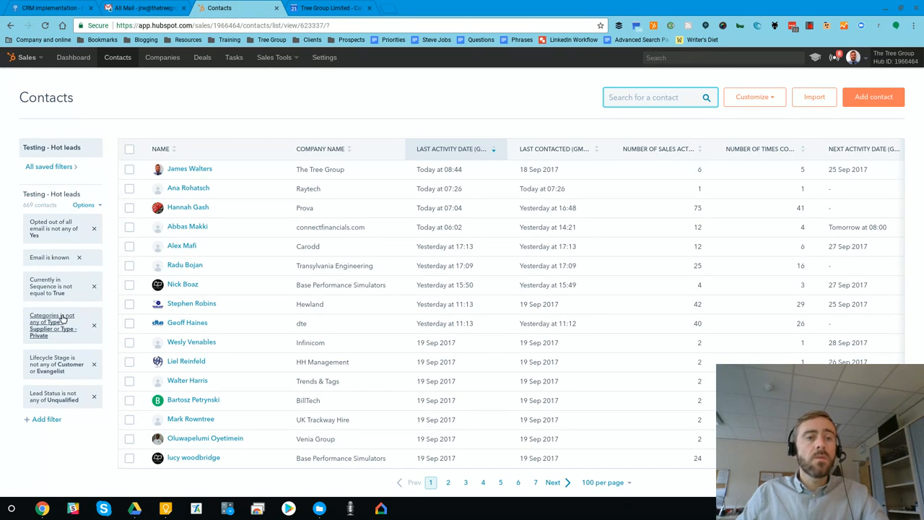
pyautogui.moveTo(89, 332)
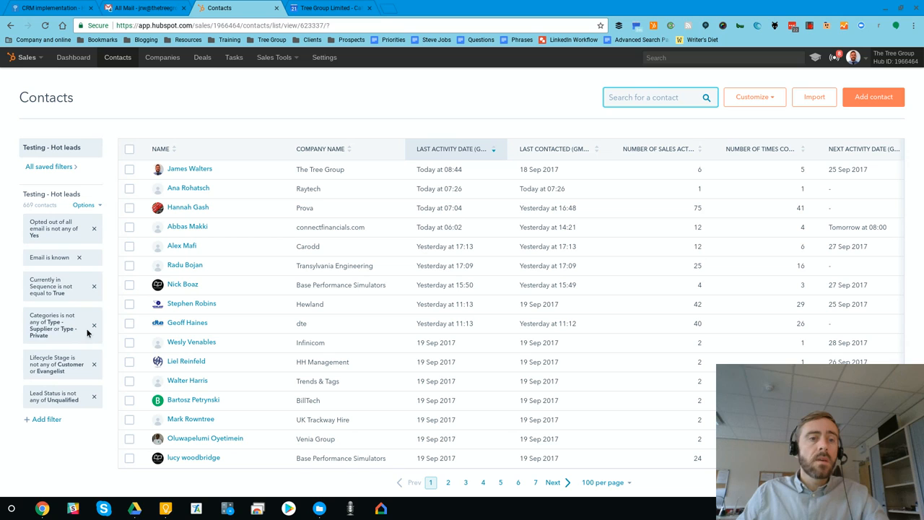
pyautogui.moveTo(90, 373)
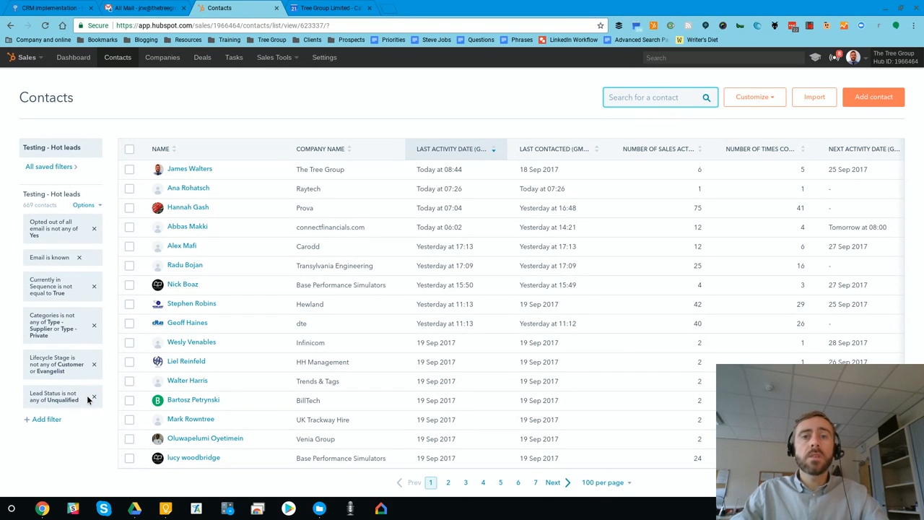
pyautogui.moveTo(142, 341)
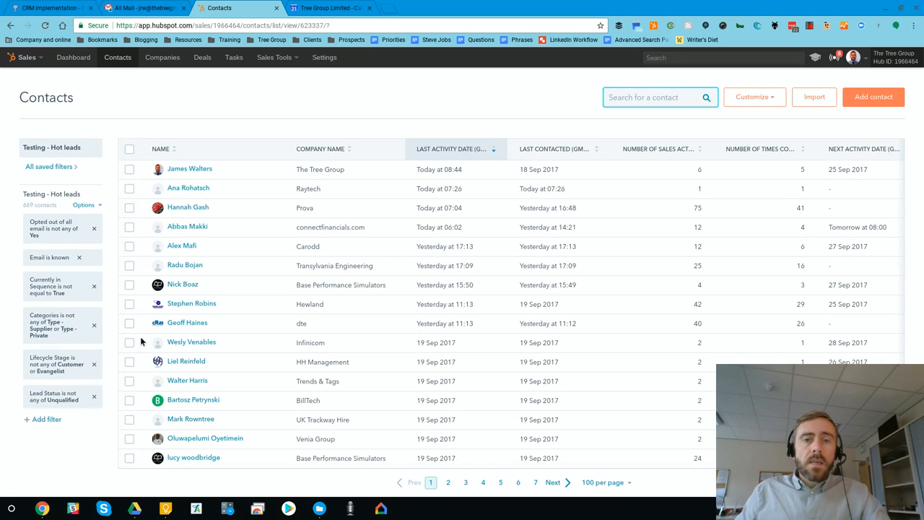
pyautogui.moveTo(367, 159)
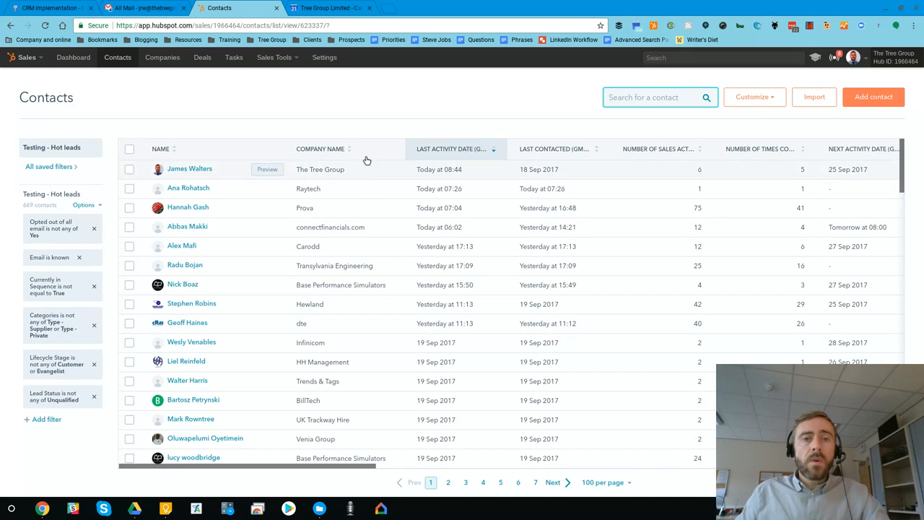
pyautogui.moveTo(190, 169)
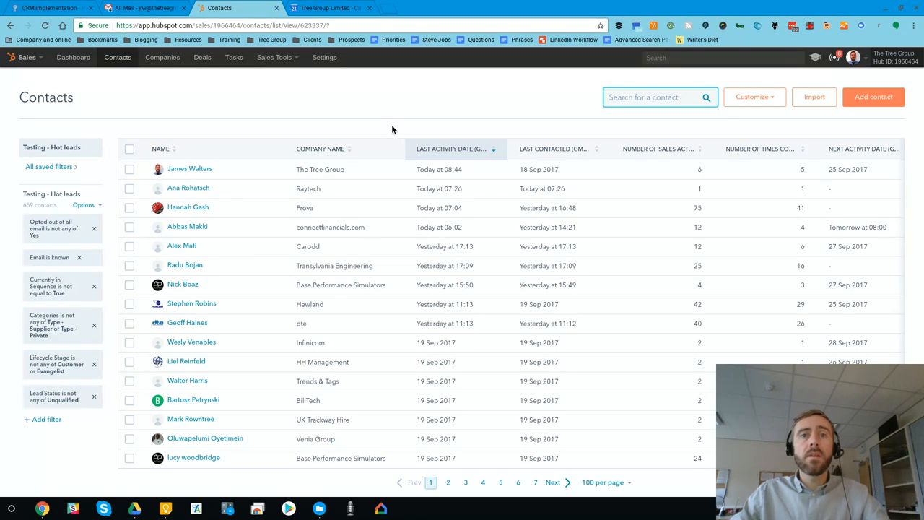
pyautogui.moveTo(461, 148)
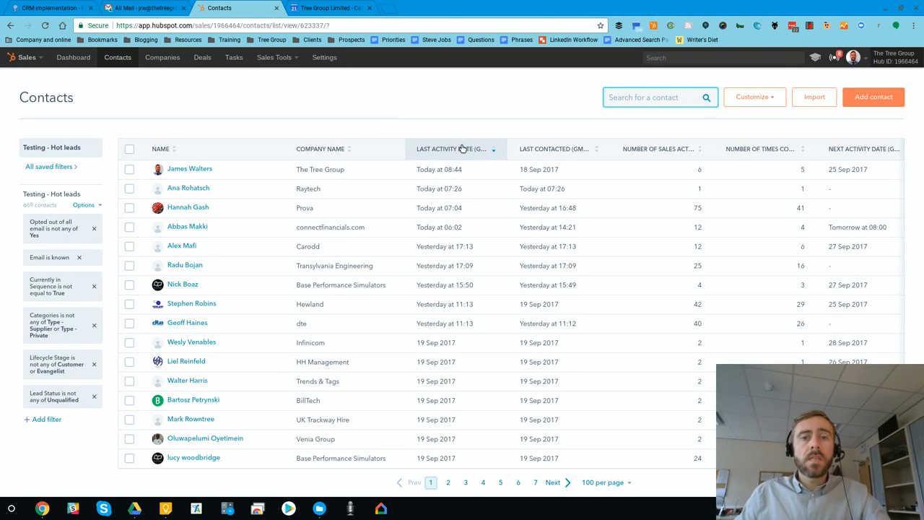
pyautogui.moveTo(434, 155)
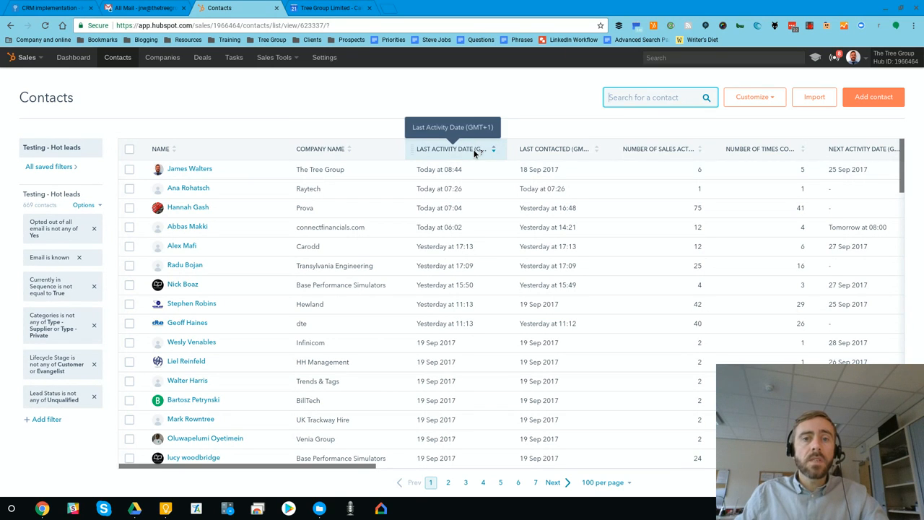
pyautogui.moveTo(473, 246)
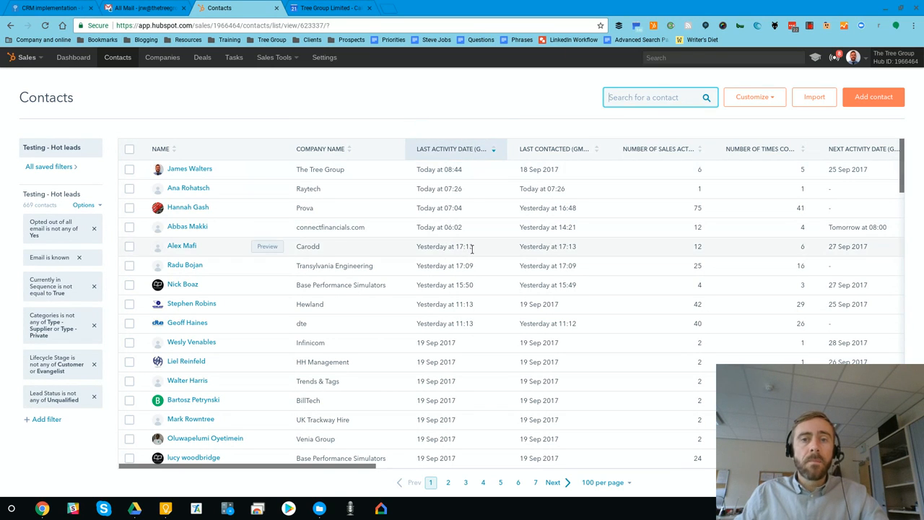
pyautogui.moveTo(472, 172)
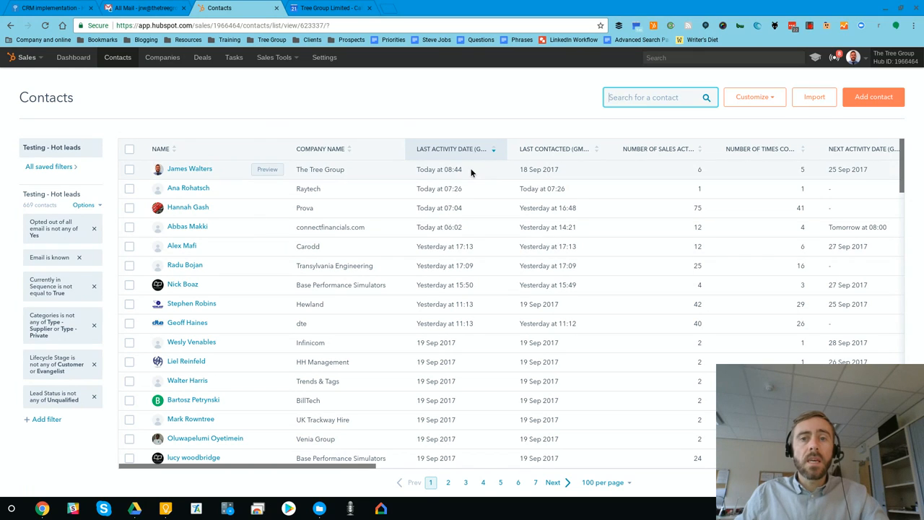
pyautogui.moveTo(547, 147)
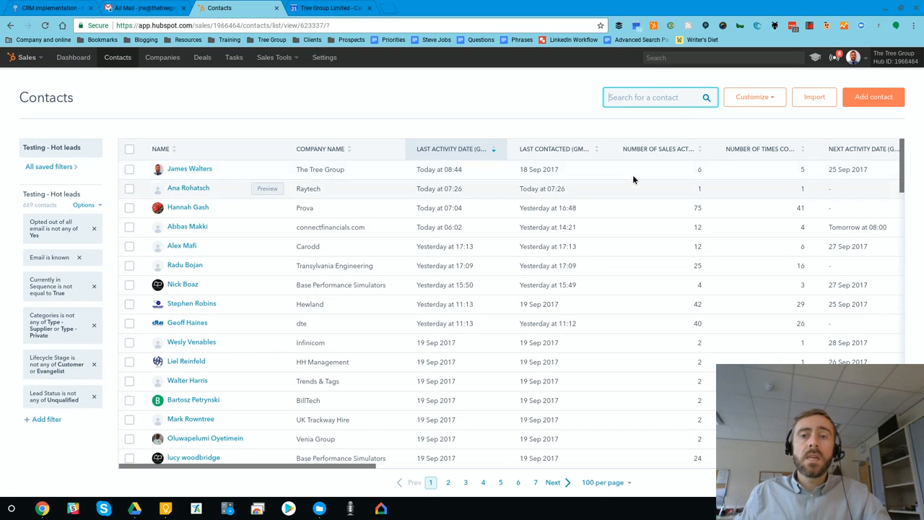
pyautogui.moveTo(677, 154)
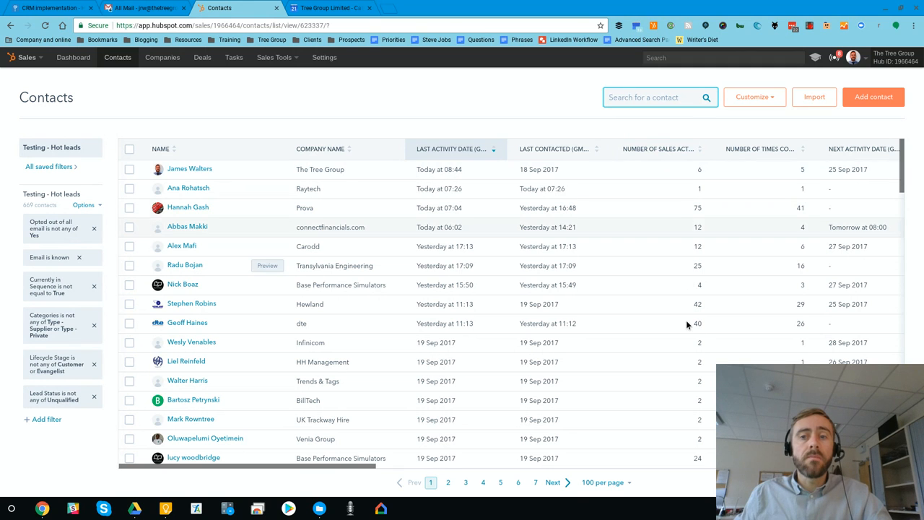
pyautogui.moveTo(676, 174)
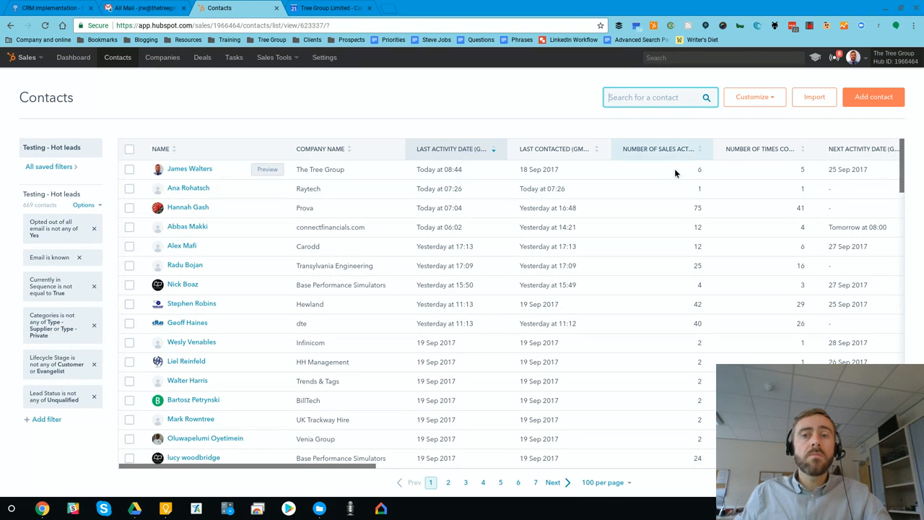